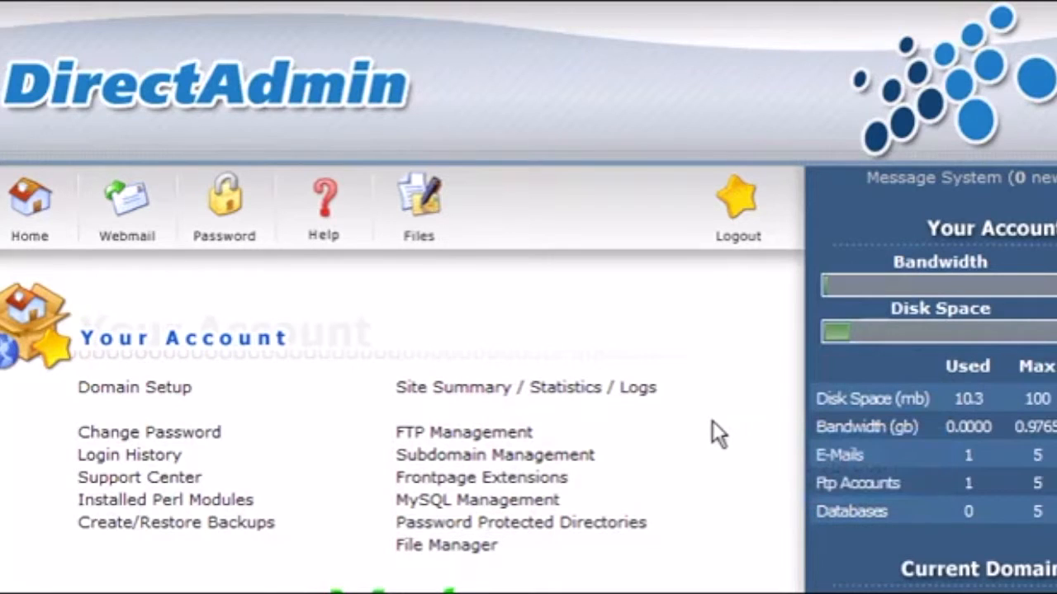
- Launch Installatron from Advanced Features and review its catalogue of installable scripts
{"action": "scroll", "scroll_direction": "down", "scroll_amount": 3}
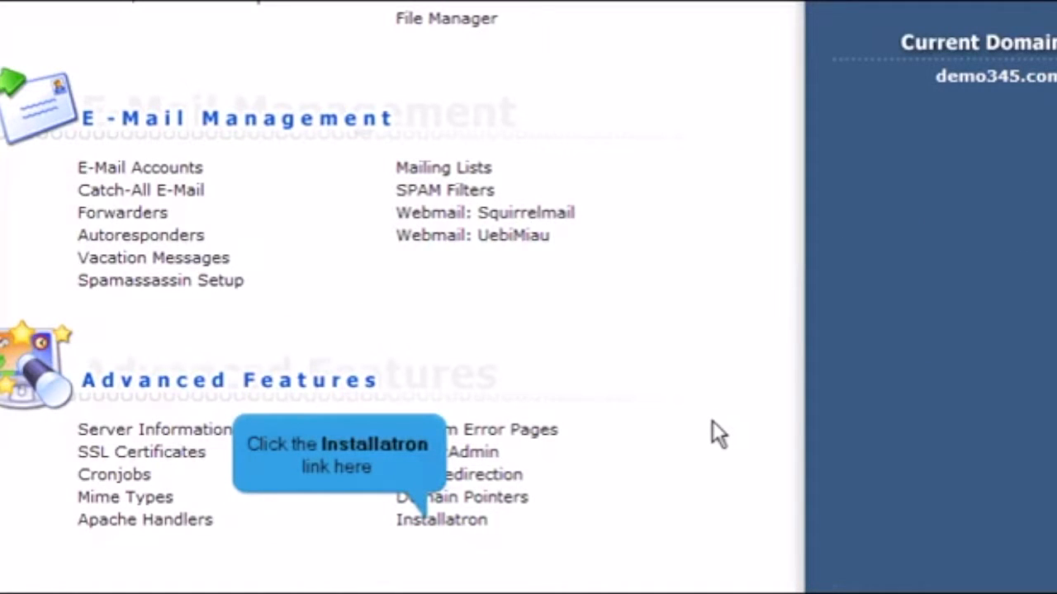
{"action": "left_click", "coordinate": [441, 518]}
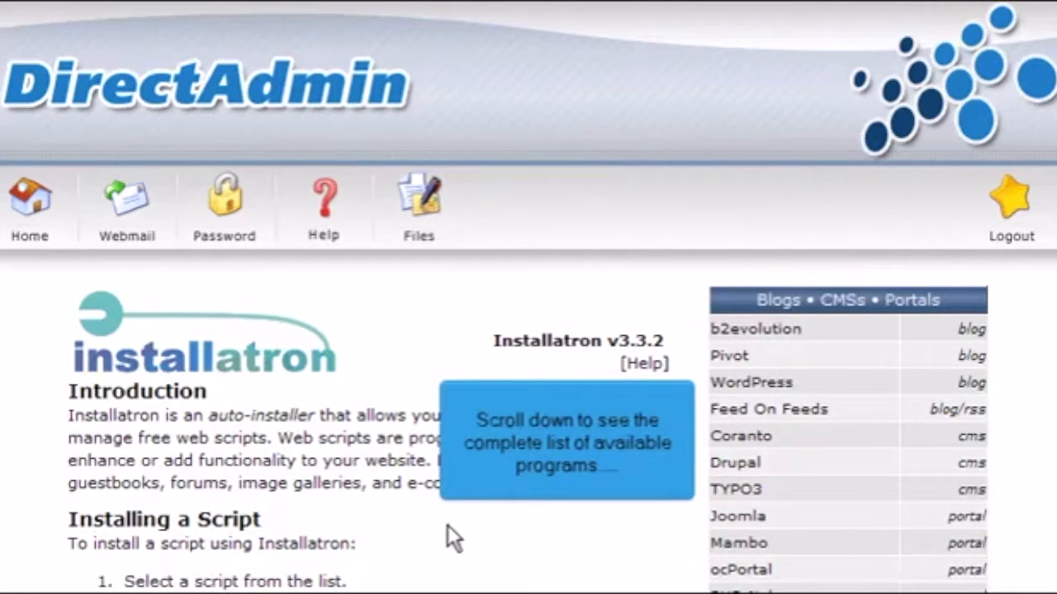
{"action": "scroll", "scroll_direction": "down", "scroll_amount": 3}
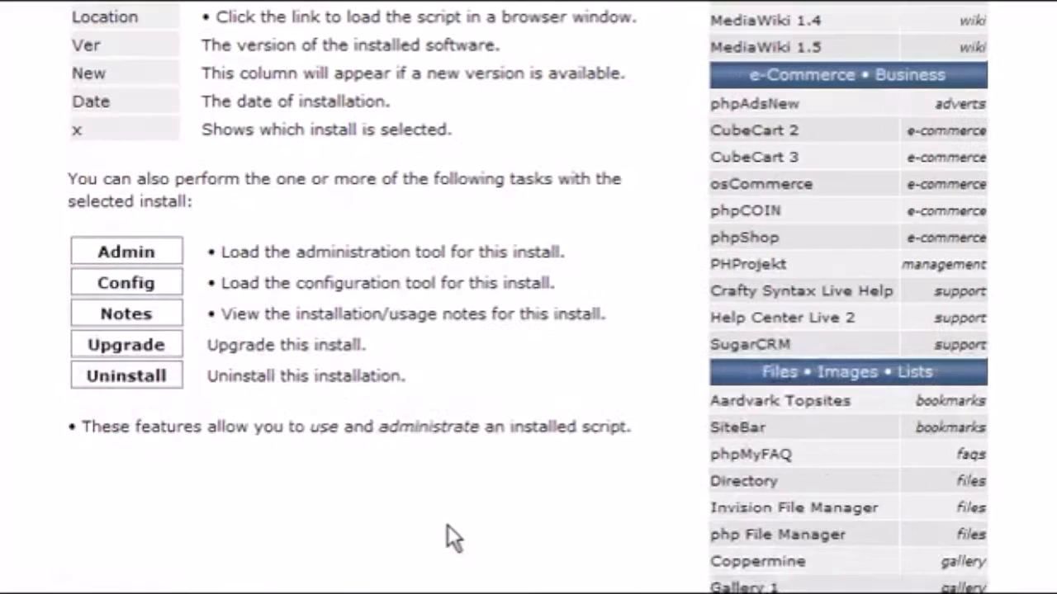
{"action": "scroll", "scroll_direction": "down", "scroll_amount": 3}
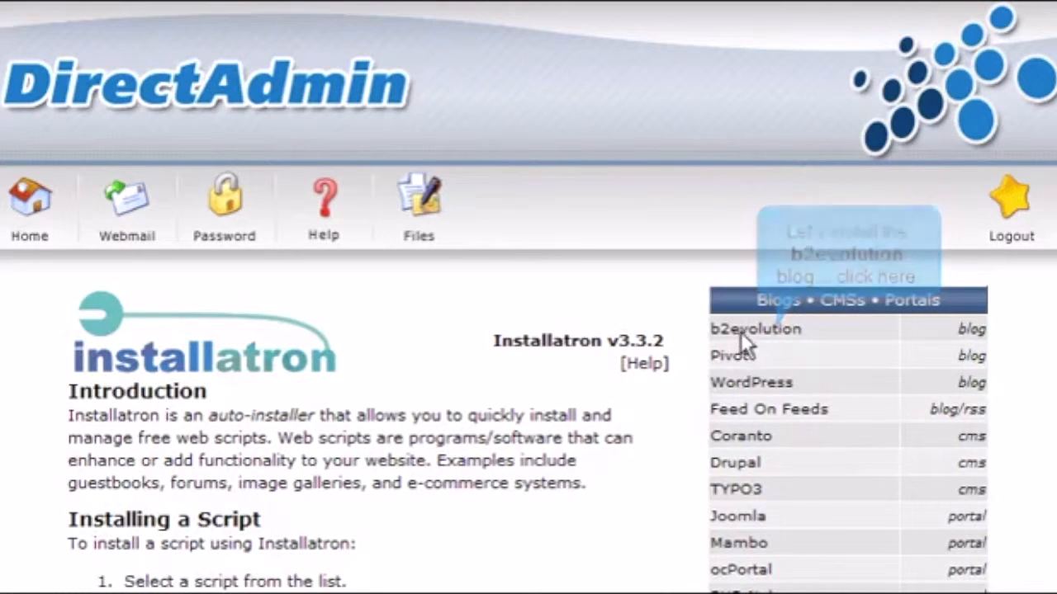
- Show b2evolution's details page with its version, size, license and description
{"action": "left_click", "coordinate": [754, 328]}
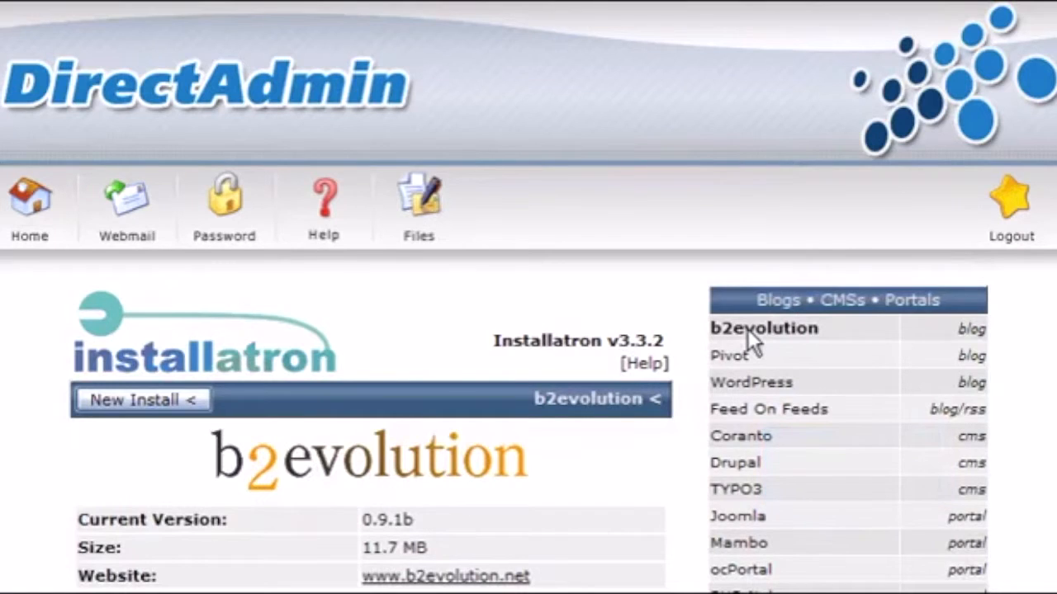
{"action": "scroll", "scroll_direction": "down", "scroll_amount": 3}
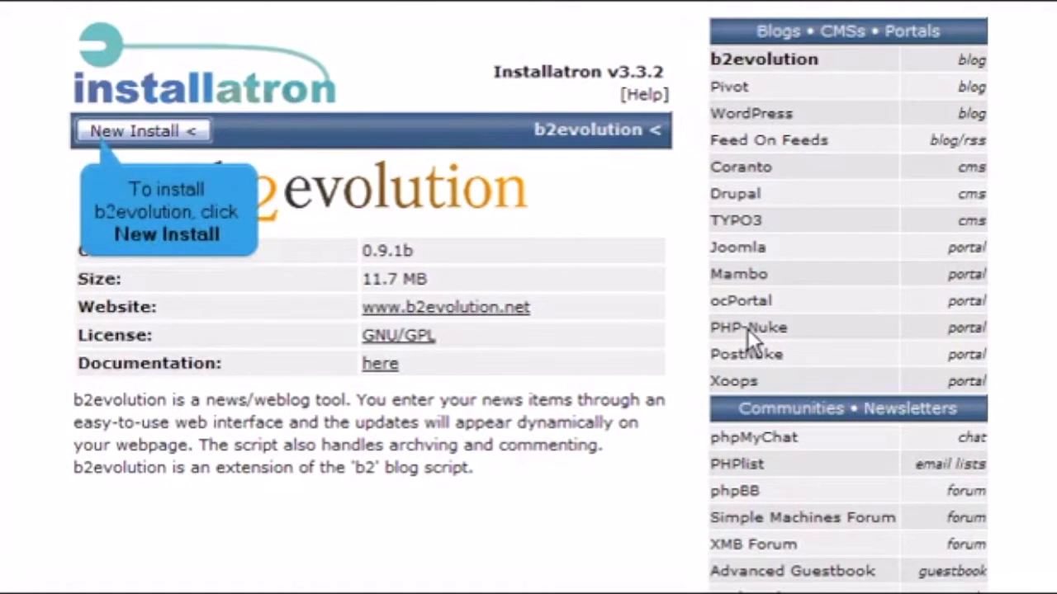
{"action": "left_click", "coordinate": [142, 130]}
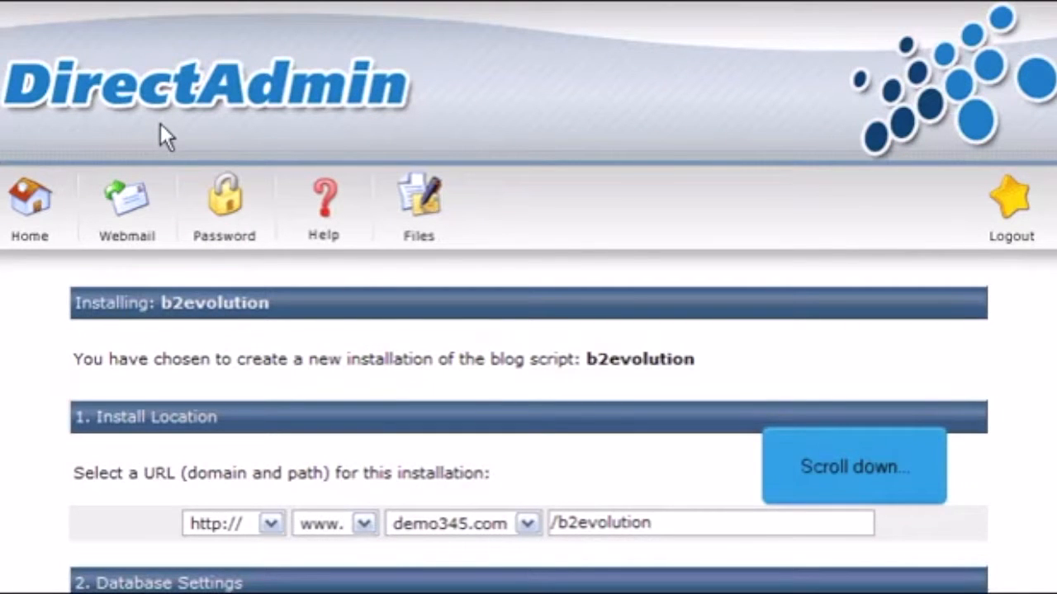
{"action": "scroll", "scroll_direction": "down", "scroll_amount": 3}
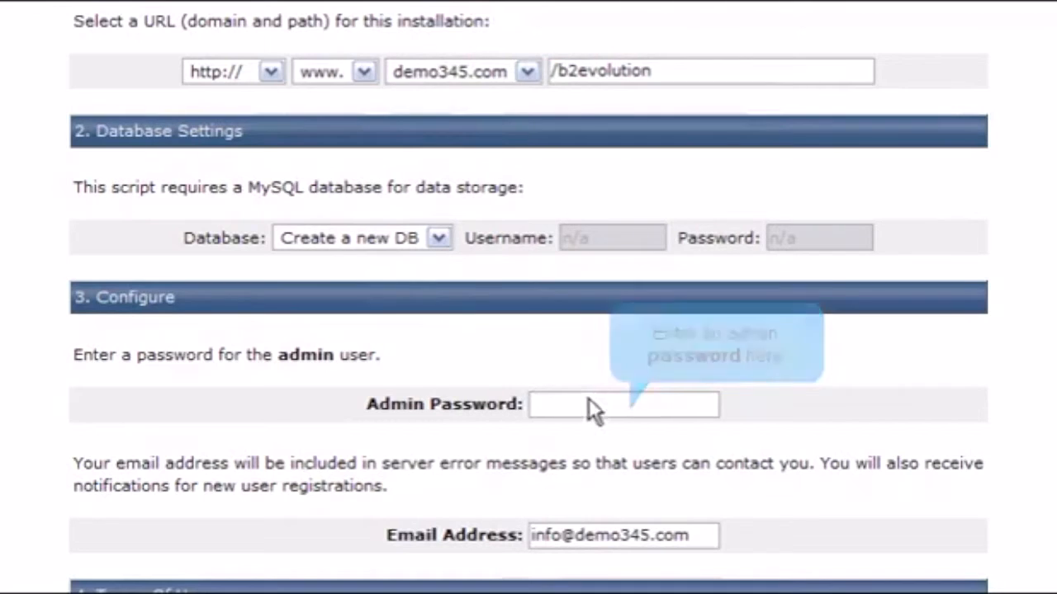
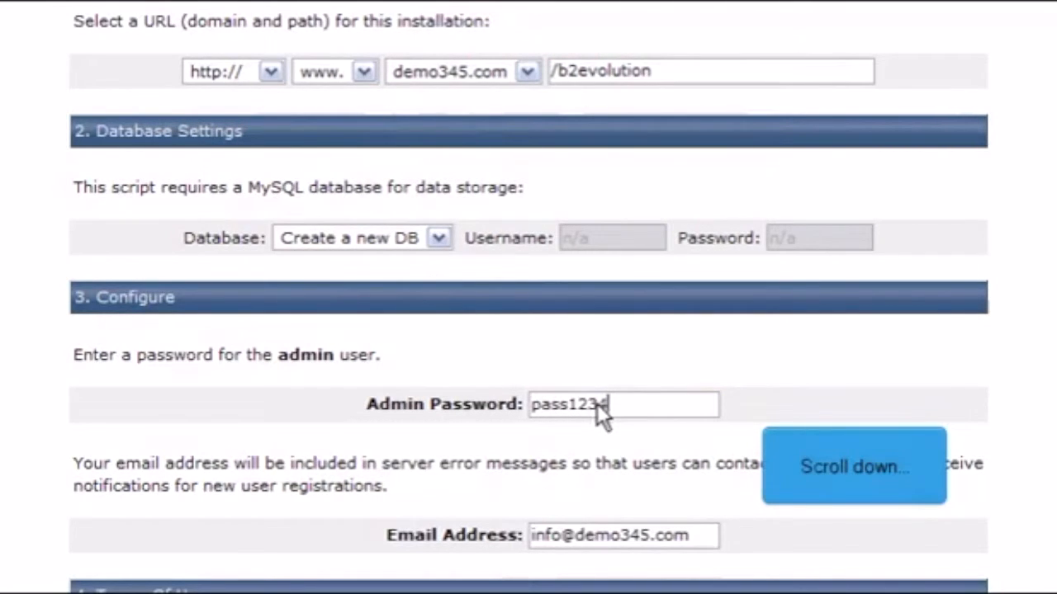
{"action": "scroll", "scroll_direction": "down", "scroll_amount": 3}
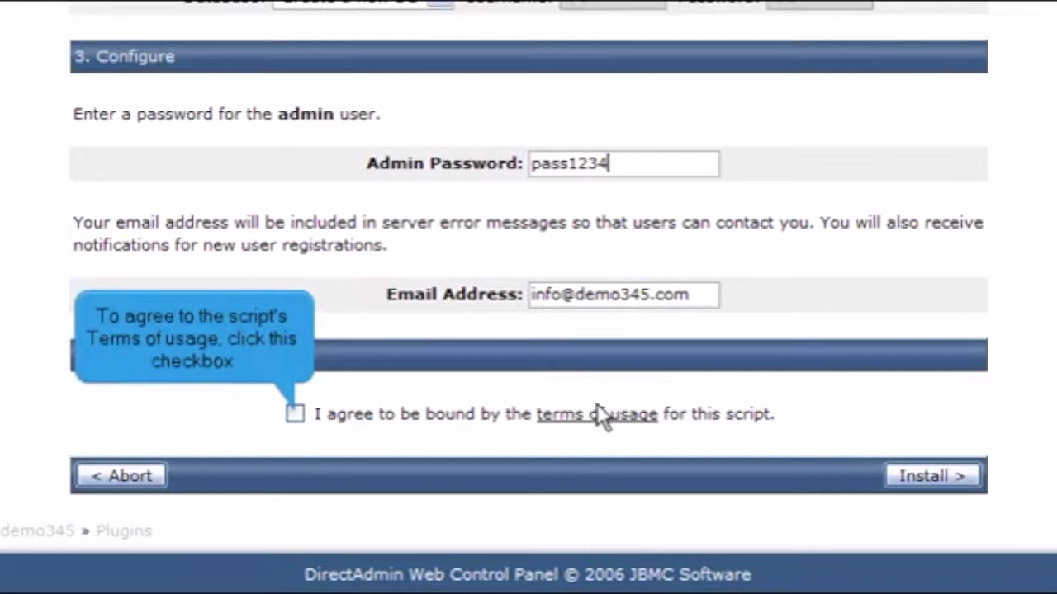
{"action": "left_click", "coordinate": [294, 413]}
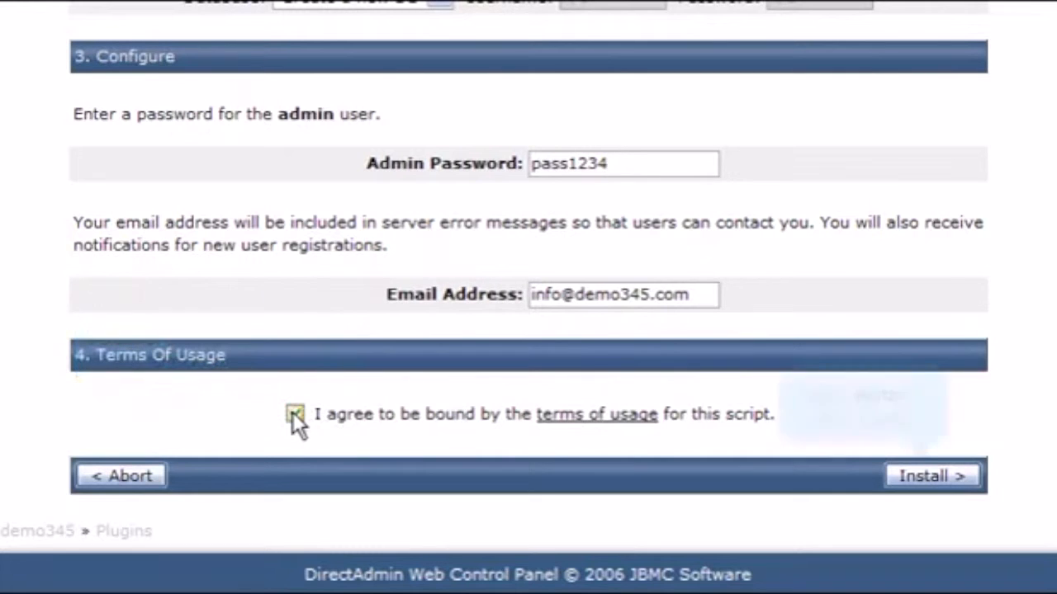
{"action": "left_click", "coordinate": [295, 413]}
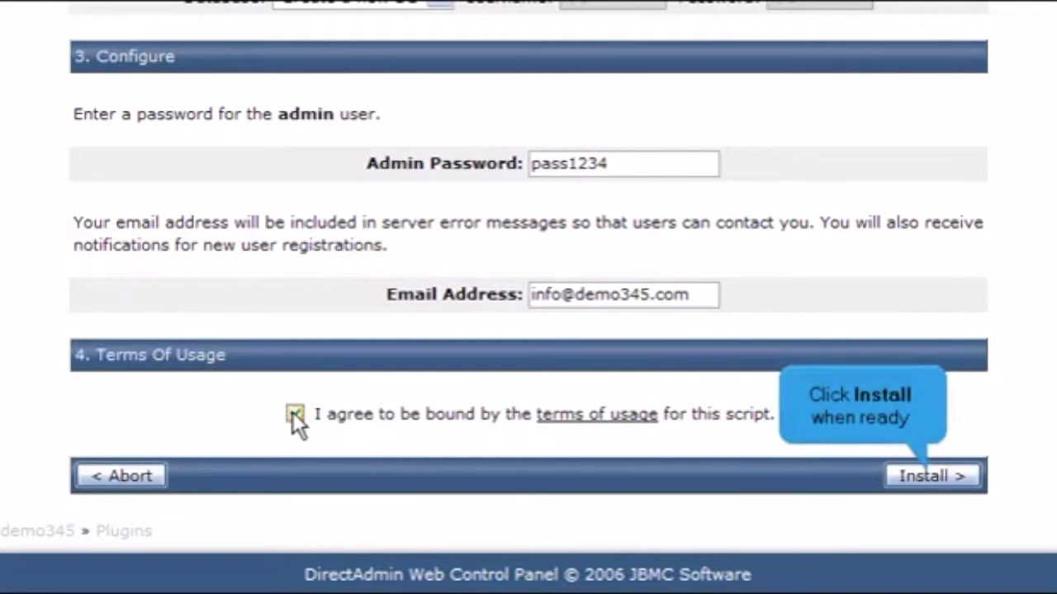
- Install b2evolution so its database is created, then launch its external configuration tool
{"action": "left_click", "coordinate": [931, 475]}
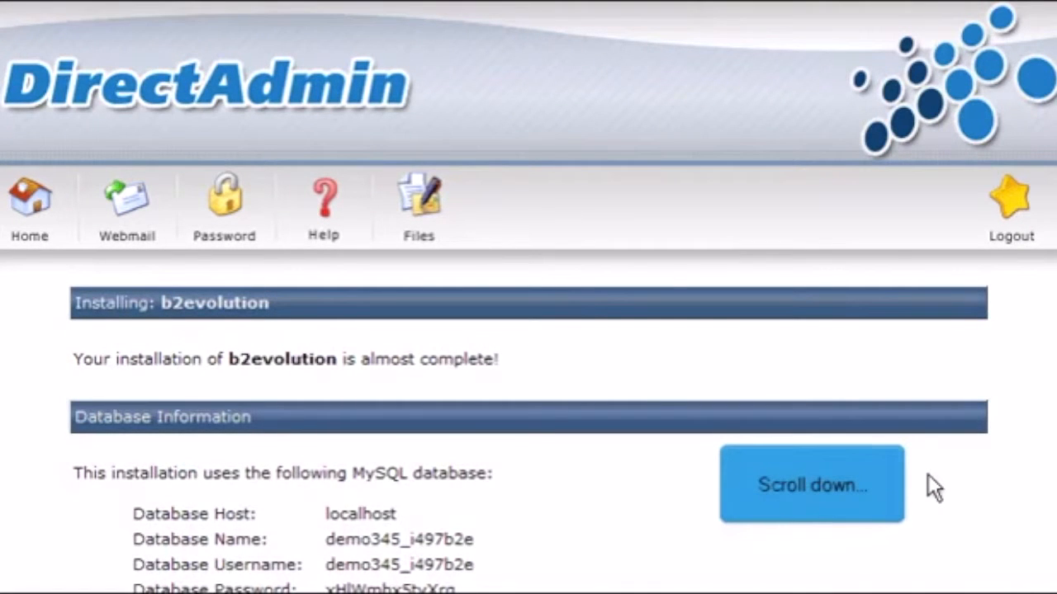
{"action": "scroll", "scroll_direction": "down", "scroll_amount": 3}
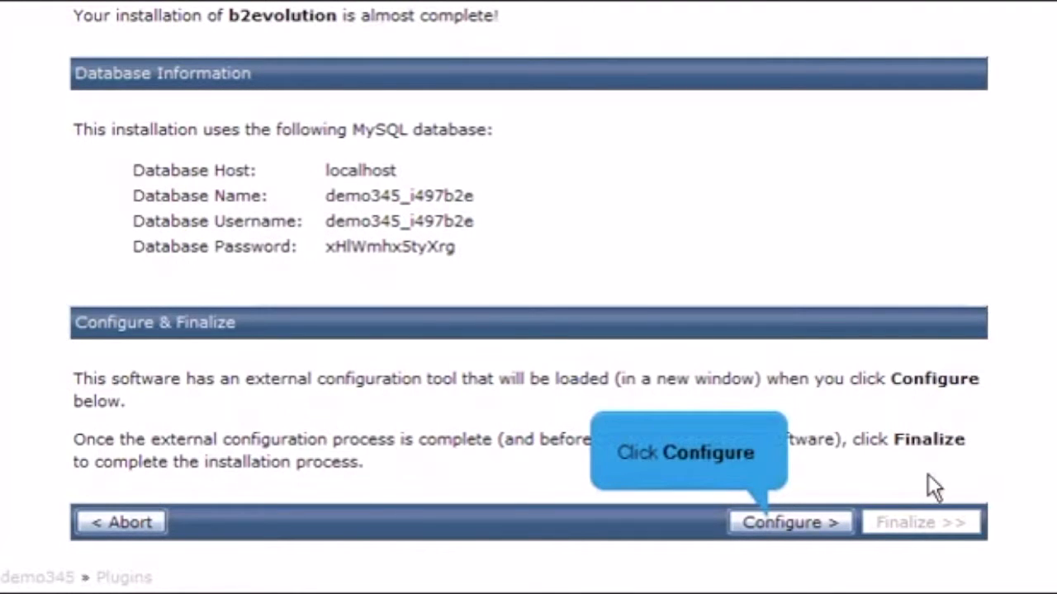
{"action": "left_click", "coordinate": [787, 522]}
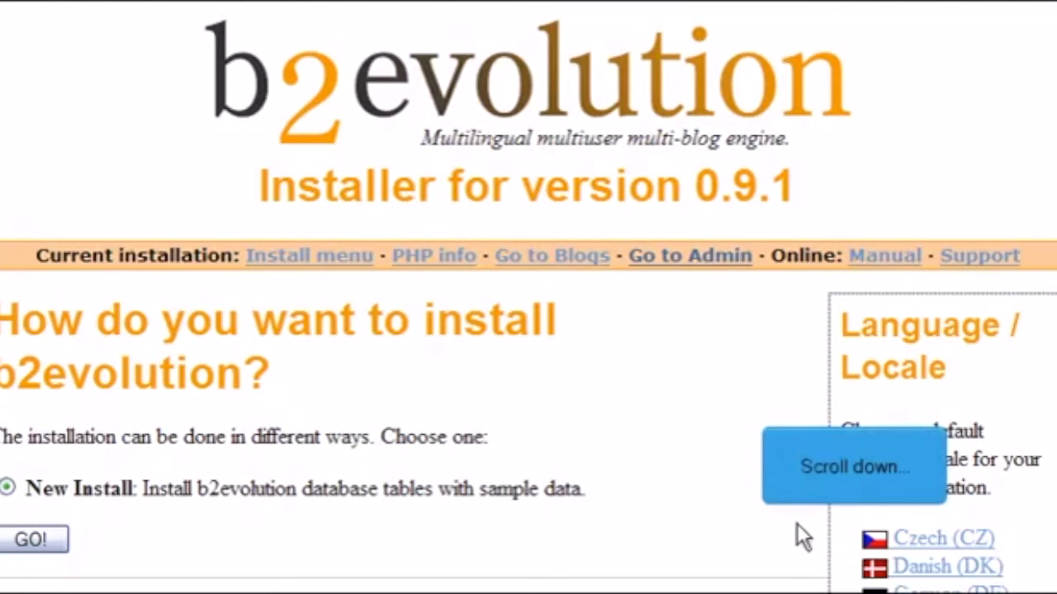
- Run the b2evolution New Install with sample data to success and close the installer window
{"action": "scroll", "scroll_direction": "down", "scroll_amount": 3}
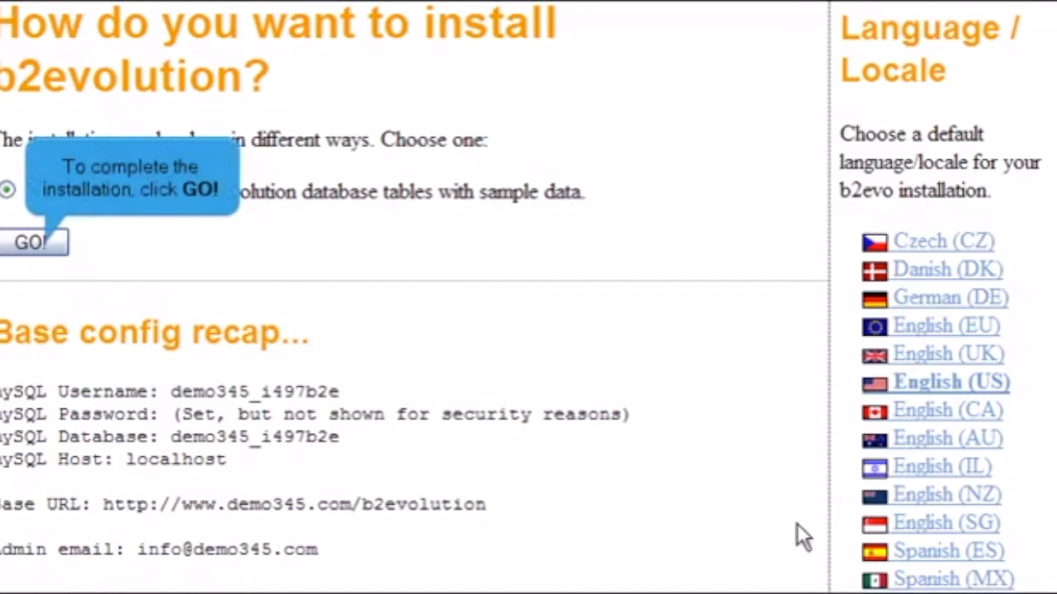
{"action": "left_click", "coordinate": [34, 241]}
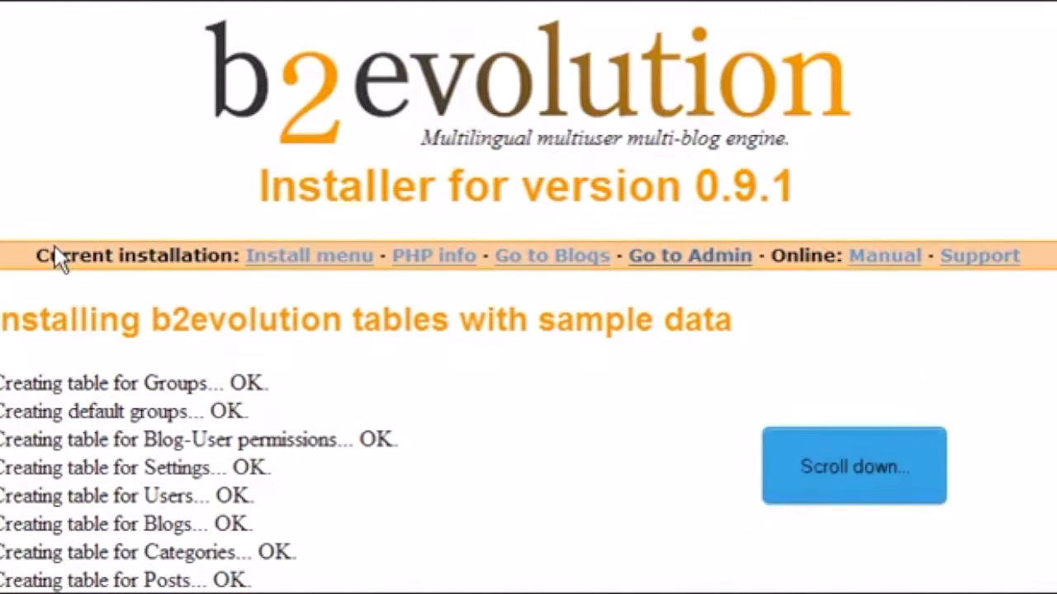
{"action": "scroll", "scroll_direction": "down", "scroll_amount": 3}
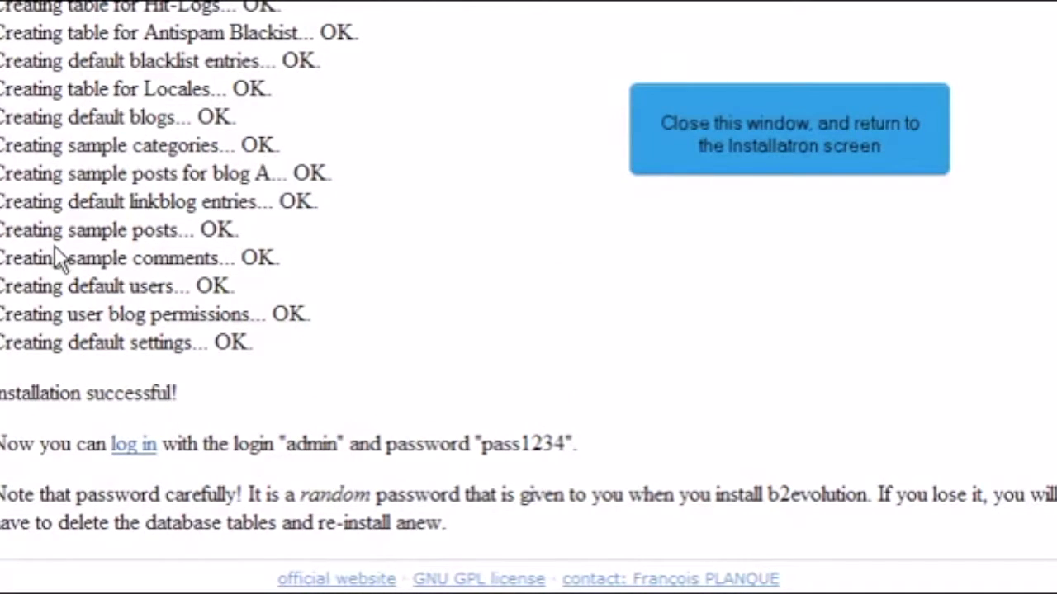
{"action": "left_click", "coordinate": [789, 129]}
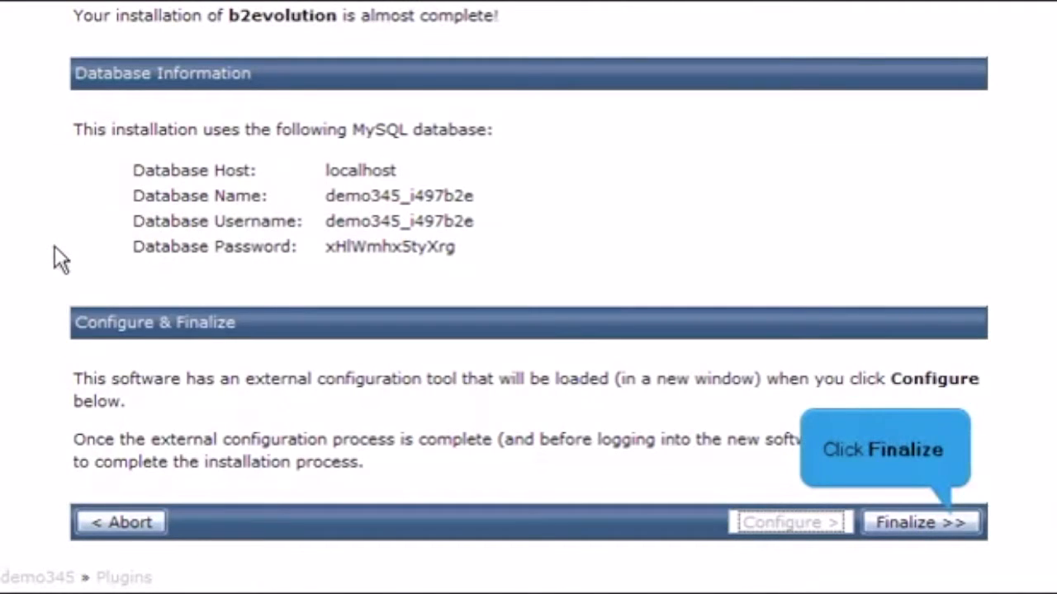
{"action": "mouse_move", "coordinate": [835, 502]}
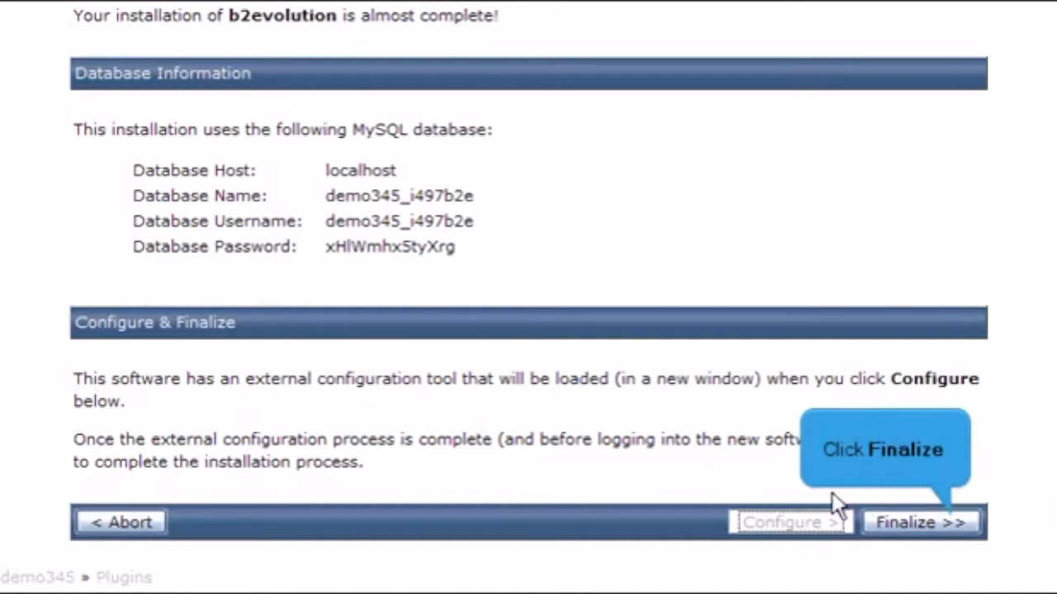
- Finalize the b2evolution installation, confirm completion and go back to the account home page
{"action": "left_click", "coordinate": [920, 522]}
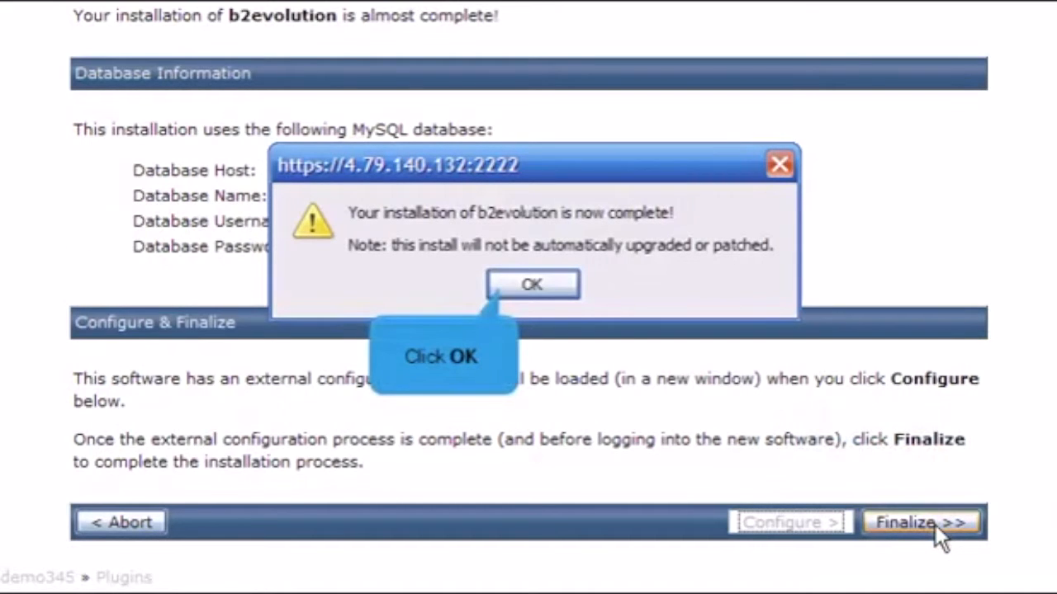
{"action": "left_click", "coordinate": [532, 284]}
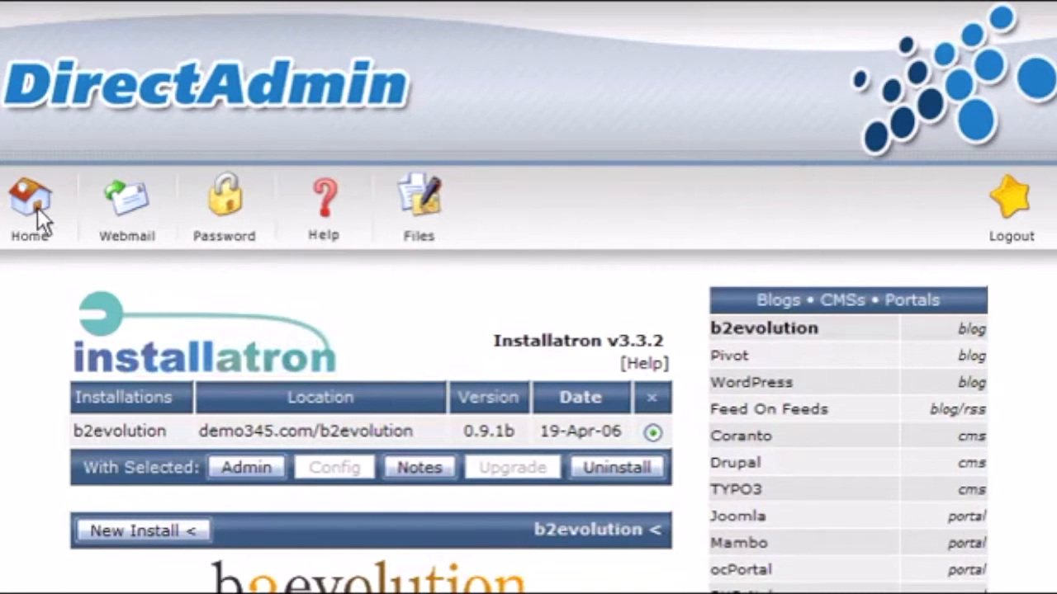
{"action": "left_click", "coordinate": [30, 206]}
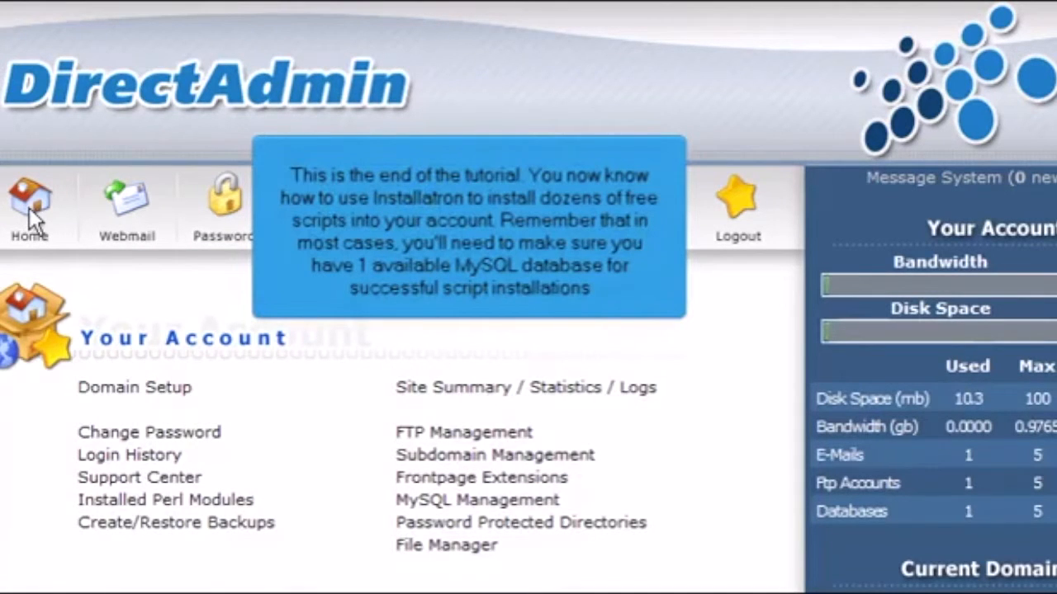